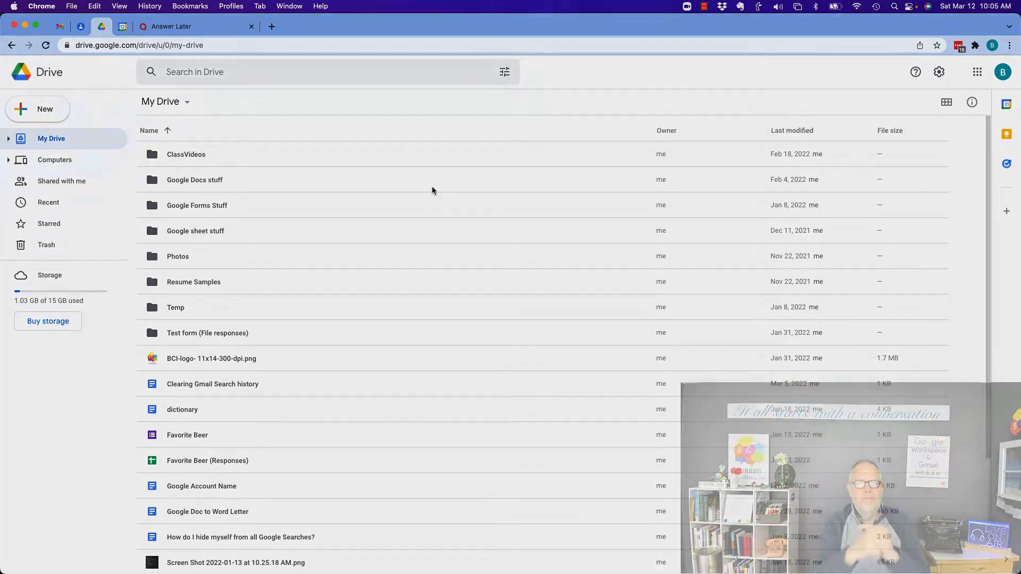
# Open the TimeZone Conversion spreadsheet from the Google sheet stuff folder in Drive
pyautogui.doubleClick(194, 231)
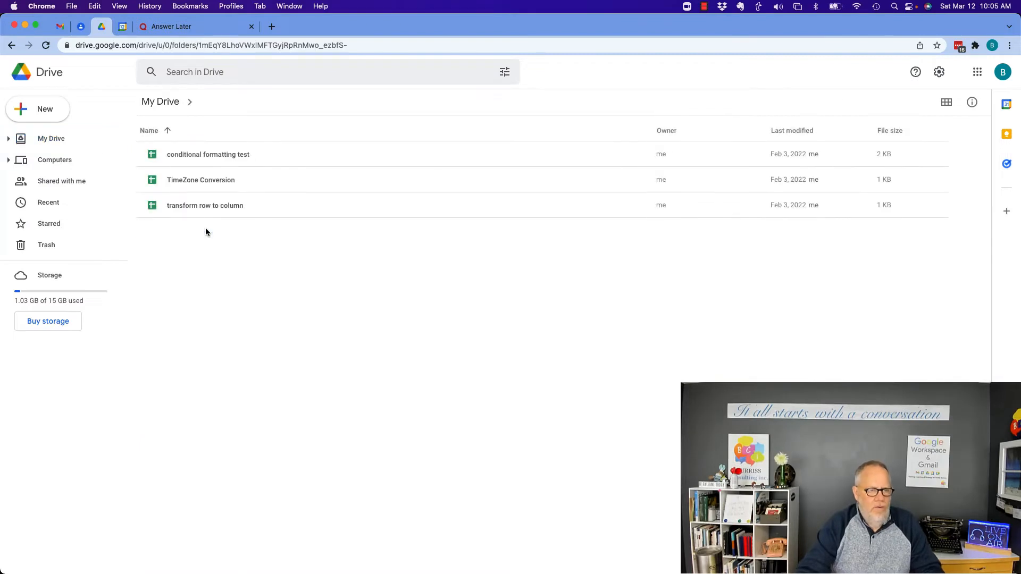
pyautogui.click(201, 179)
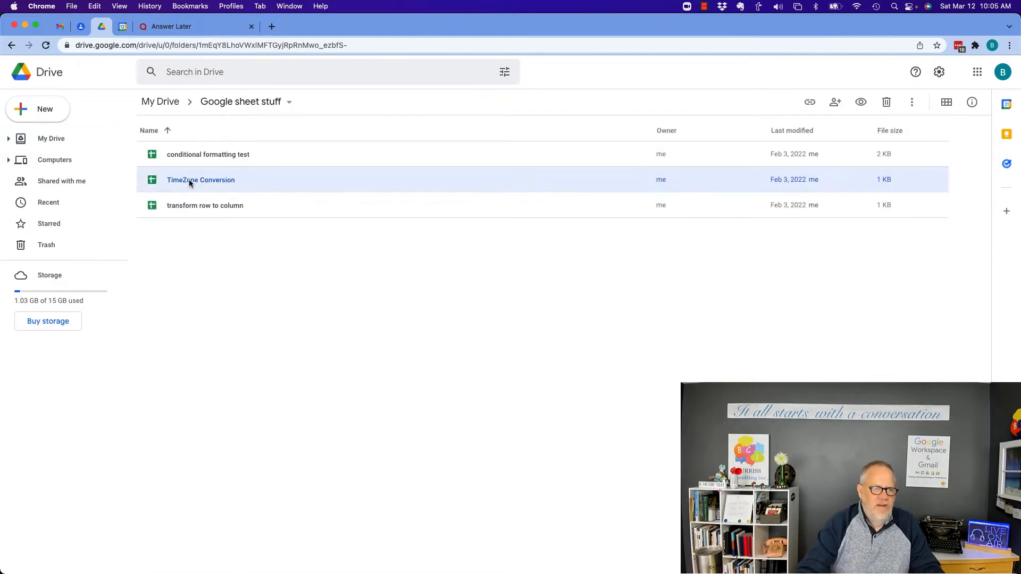
pyautogui.doubleClick(200, 179)
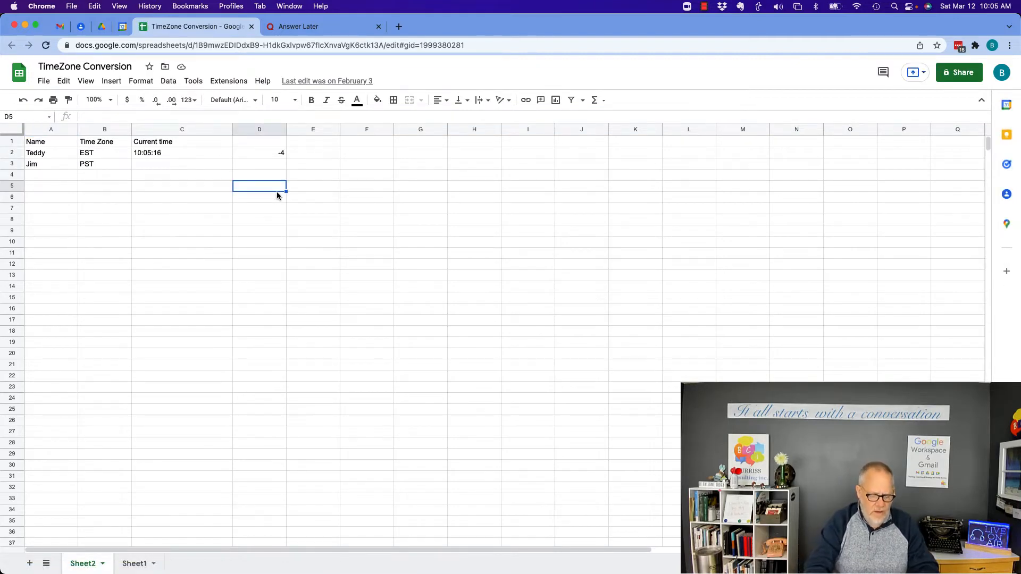
# Enter the date, Names and Ages table with a 'date' header on Sheet2 and select D5:F11
pyautogui.write('teddy')
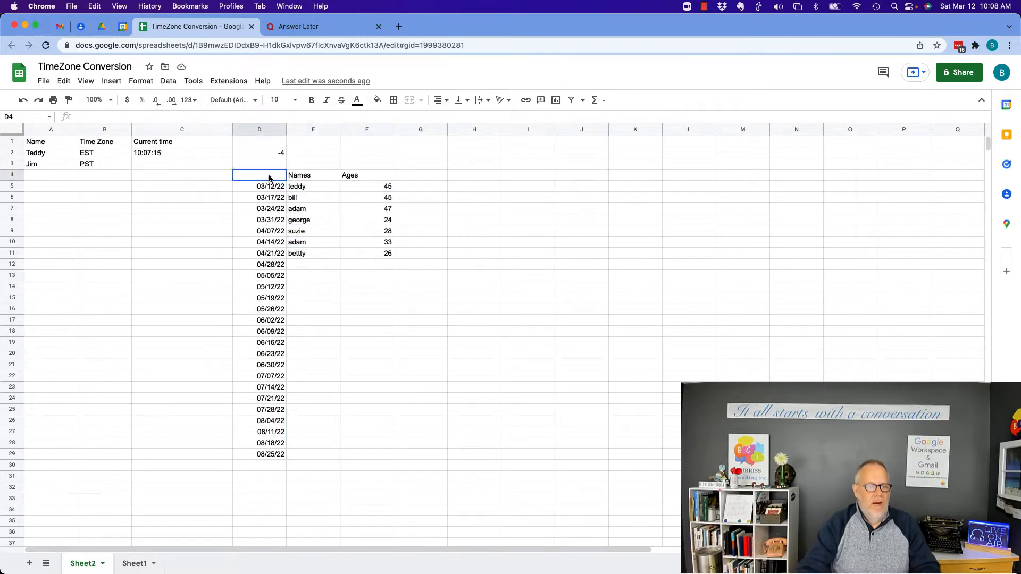
pyautogui.write('date')
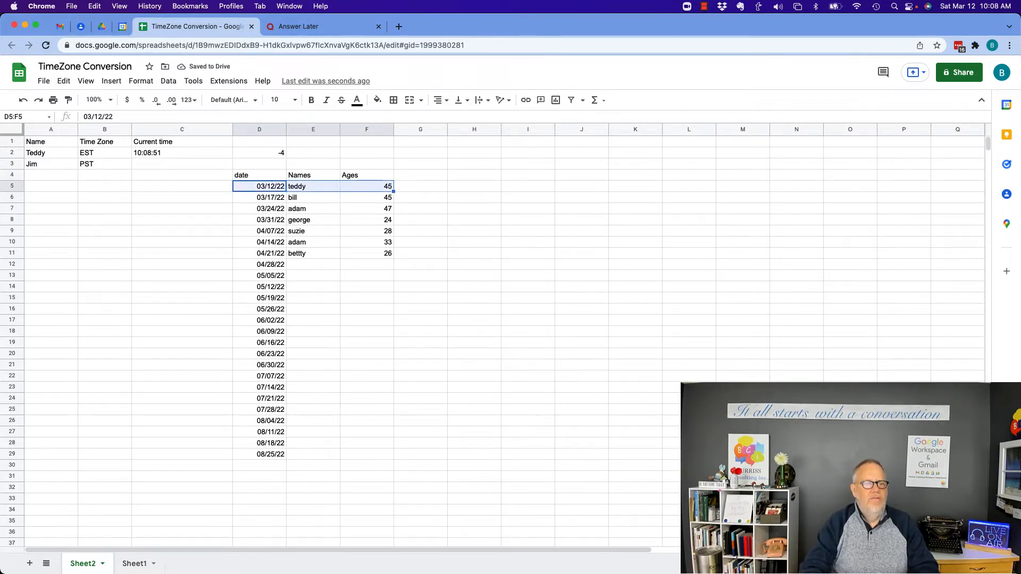
pyautogui.click(182, 186)
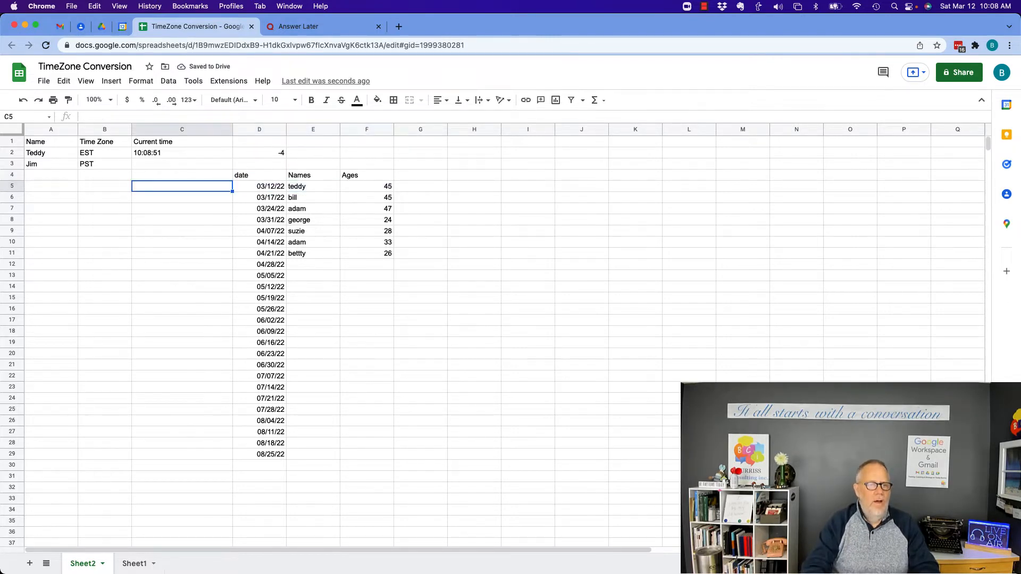
pyautogui.click(258, 186)
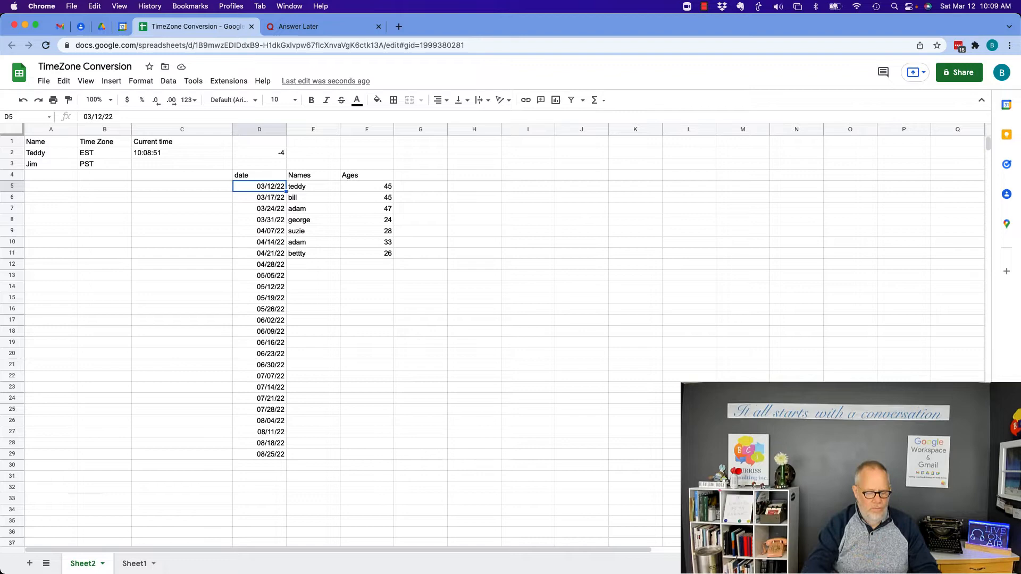
pyautogui.moveTo(259, 186); pyautogui.dragTo(366, 186)
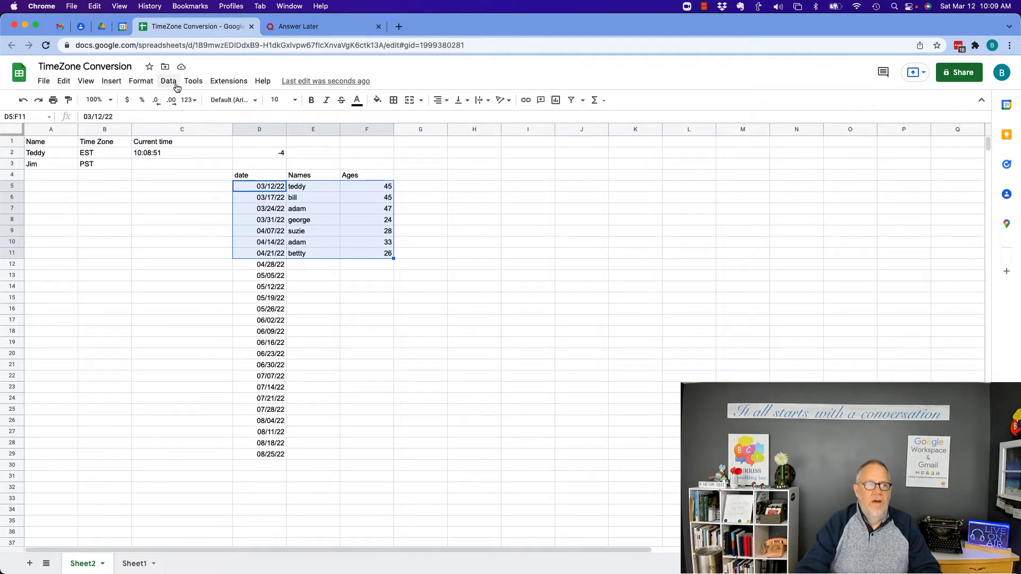
# Protect Sheet2!D5:F11 via Data > Protect sheets and ranges, described 'Fixed ages', and go to Set permissions
pyautogui.click(168, 81)
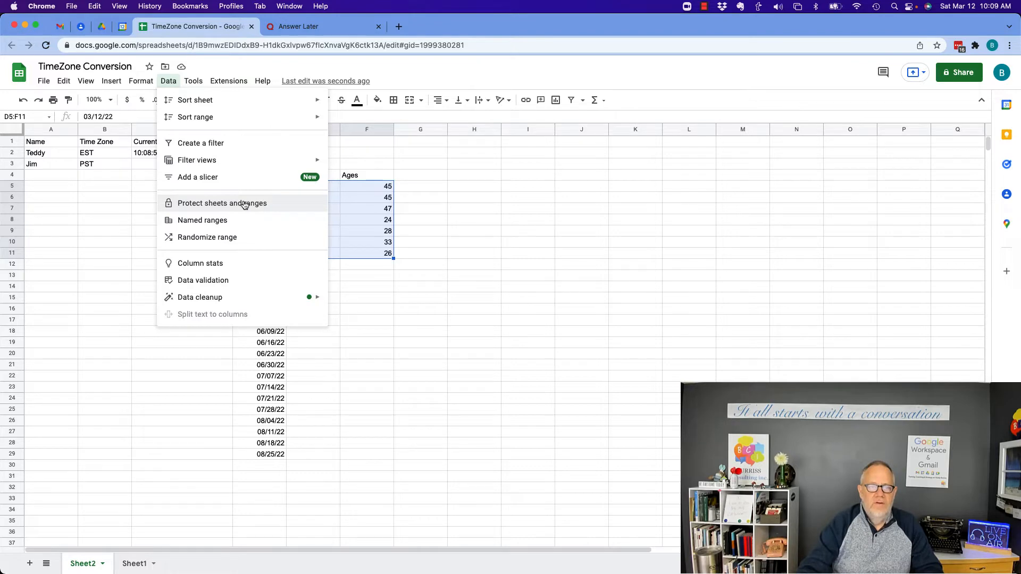
pyautogui.click(221, 203)
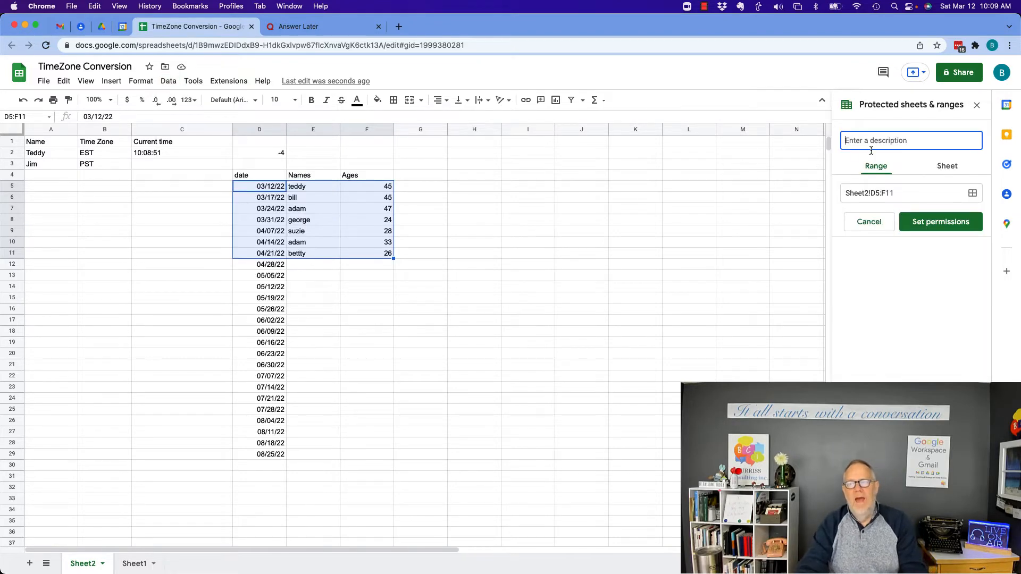
pyautogui.write('Fixed ages')
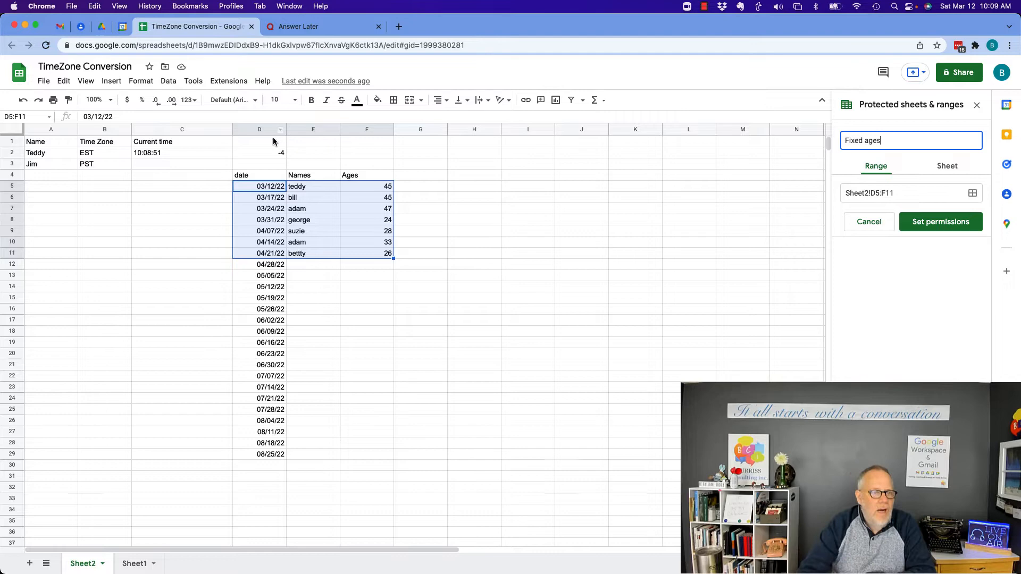
pyautogui.moveTo(132, 188)
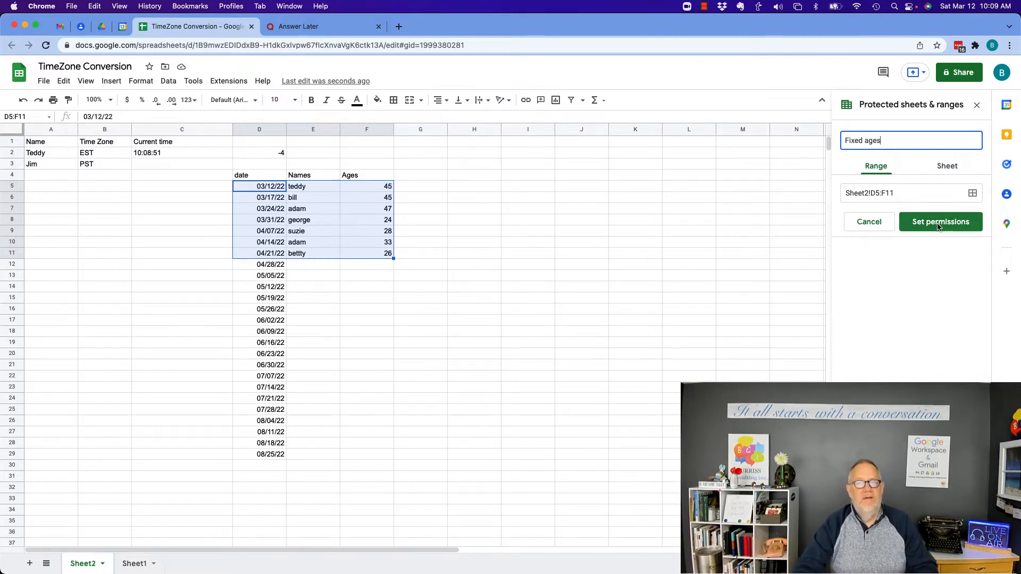
pyautogui.click(939, 221)
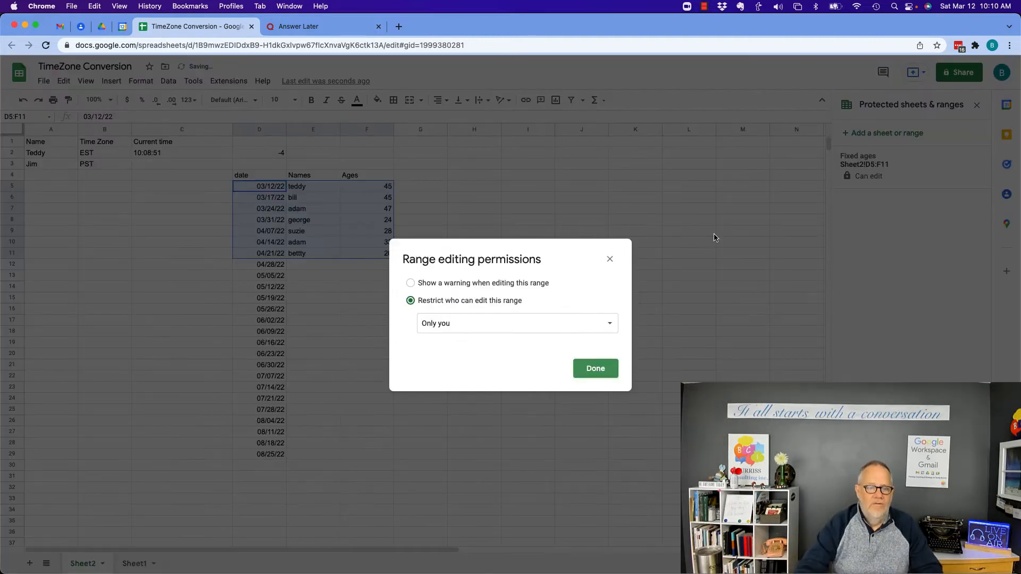
# Set the Fixed ages range to 'Show a warning when editing this range' and confirm with Done
pyautogui.click(410, 283)
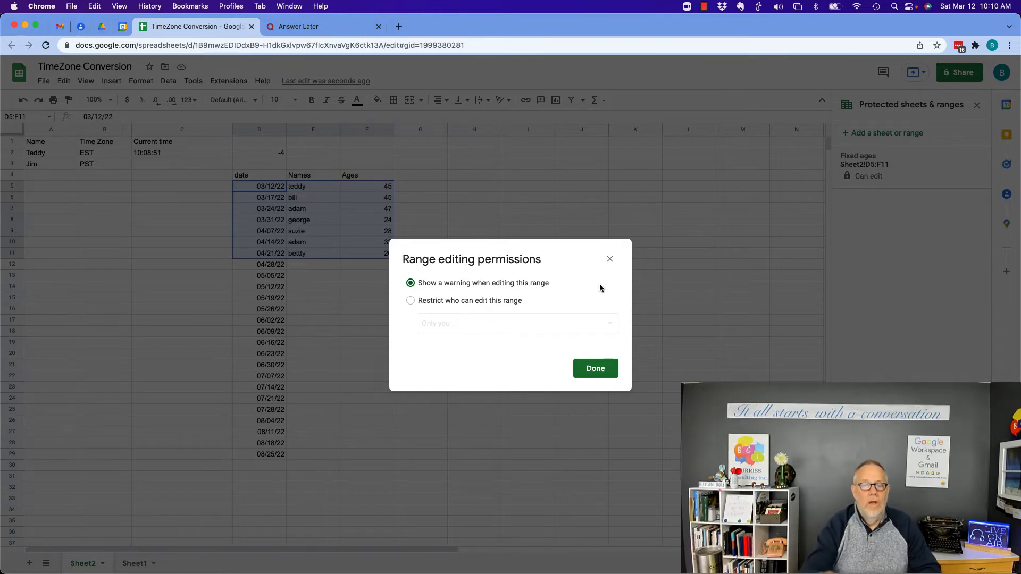
pyautogui.click(410, 300)
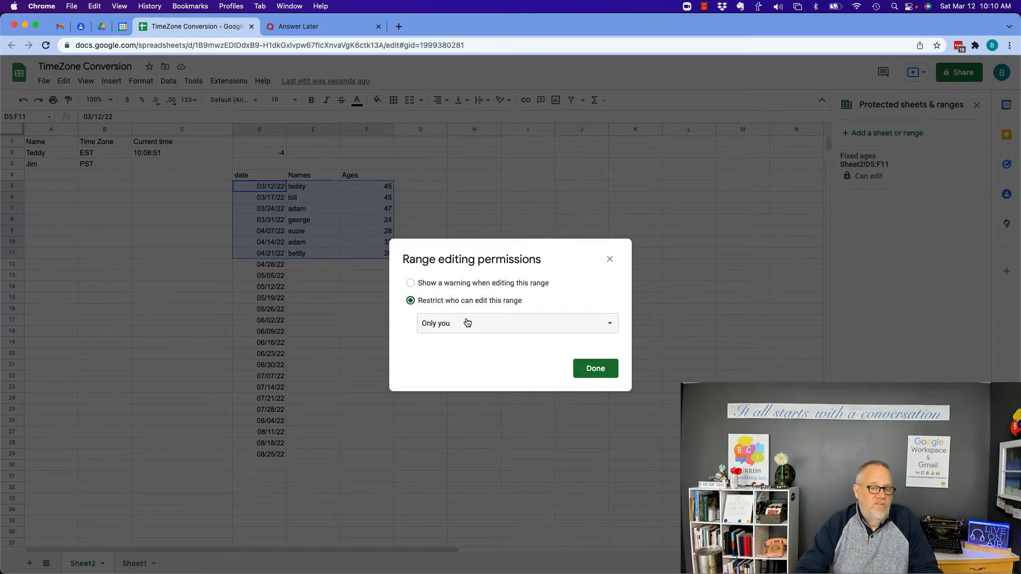
pyautogui.click(410, 283)
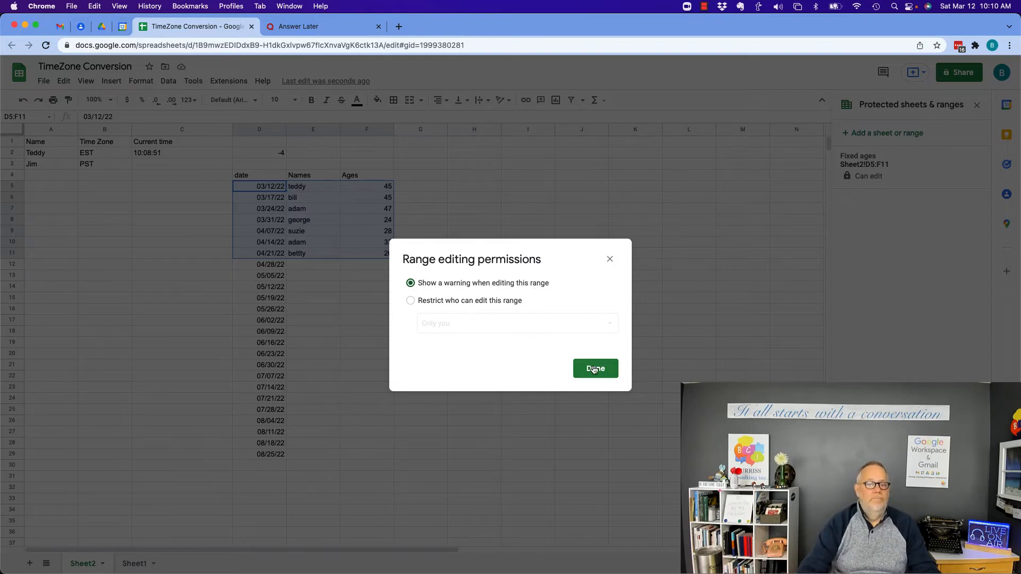
pyautogui.click(594, 369)
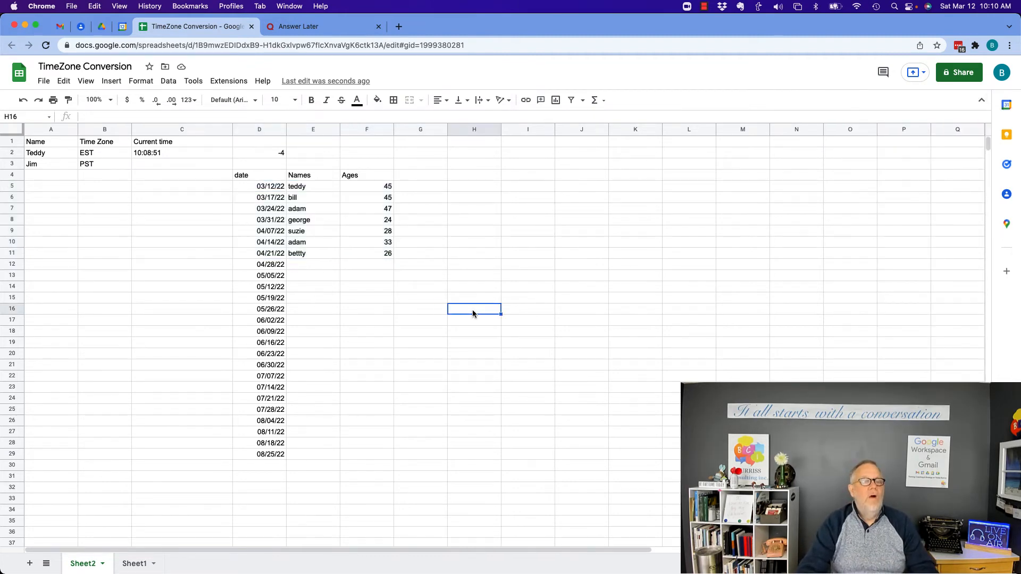
# Add Tom aged 56 in row 12, then cancel an edit to a protected age at the Heads up! warning
pyautogui.write('Tom')
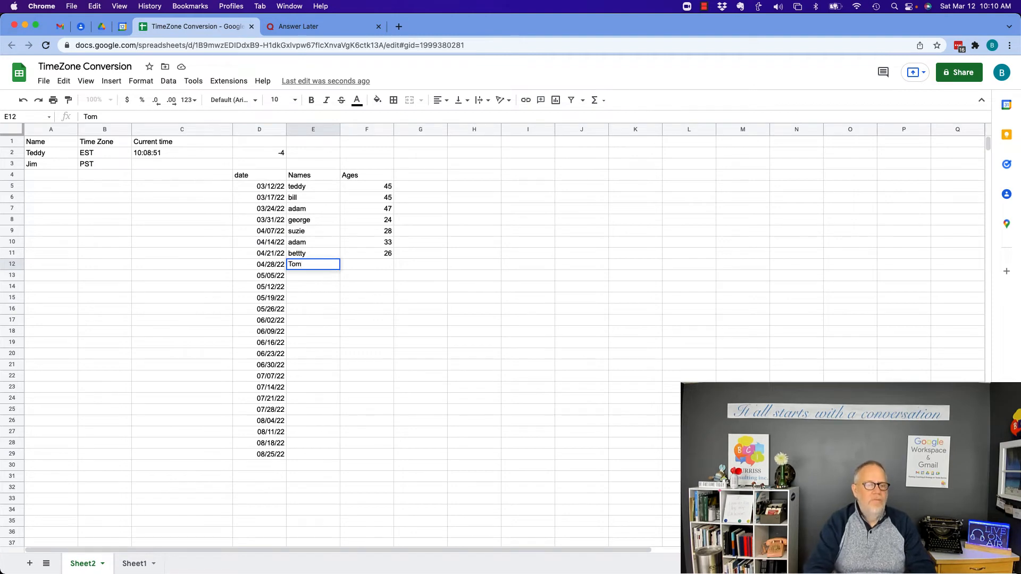
pyautogui.write('56')
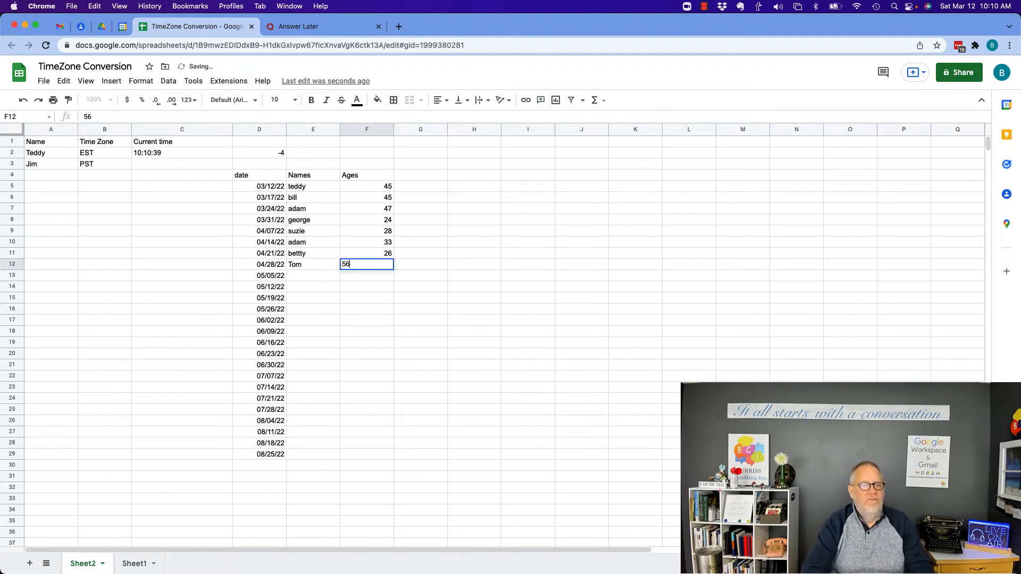
pyautogui.click(366, 186)
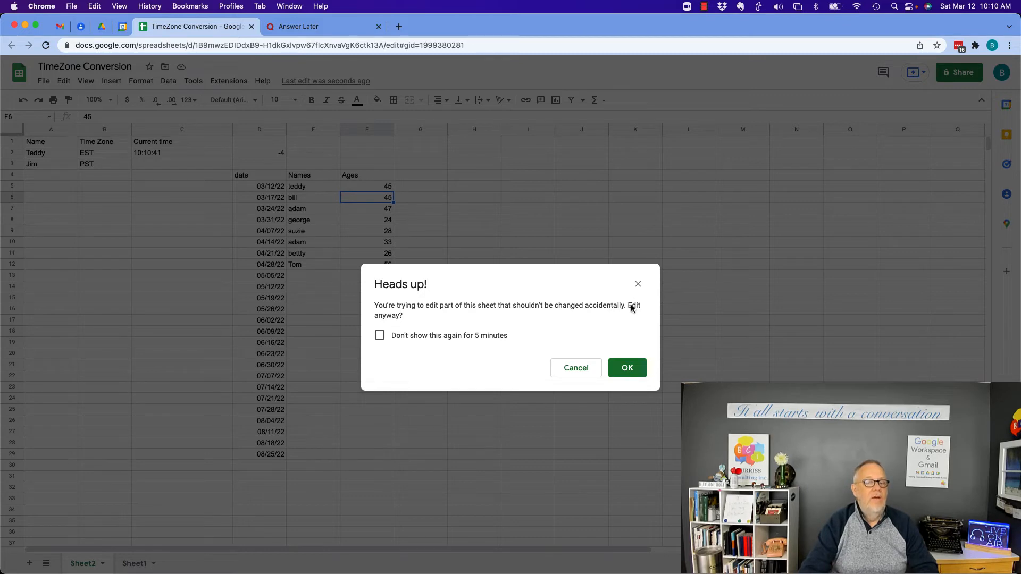
pyautogui.moveTo(575, 368)
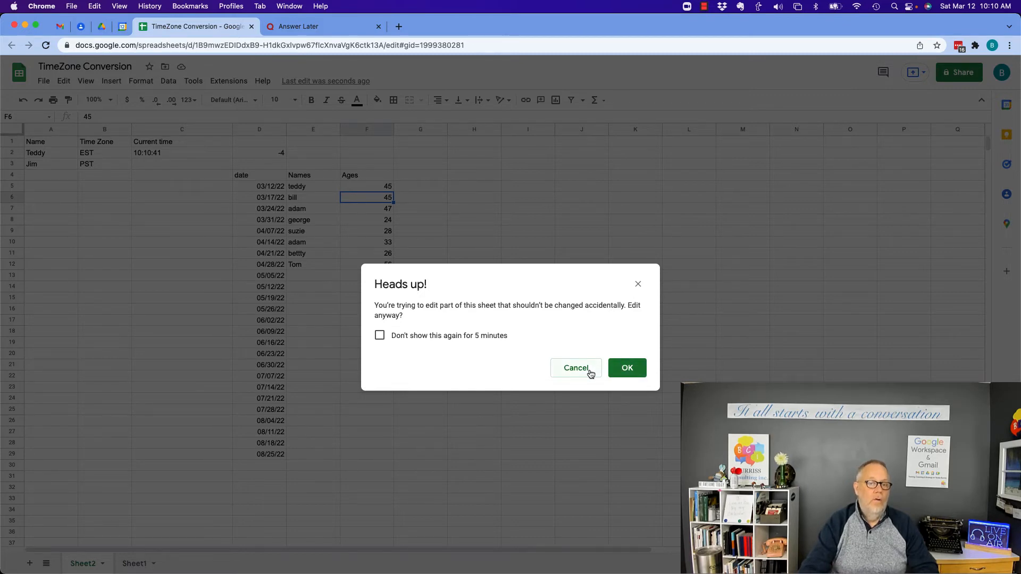
pyautogui.click(576, 368)
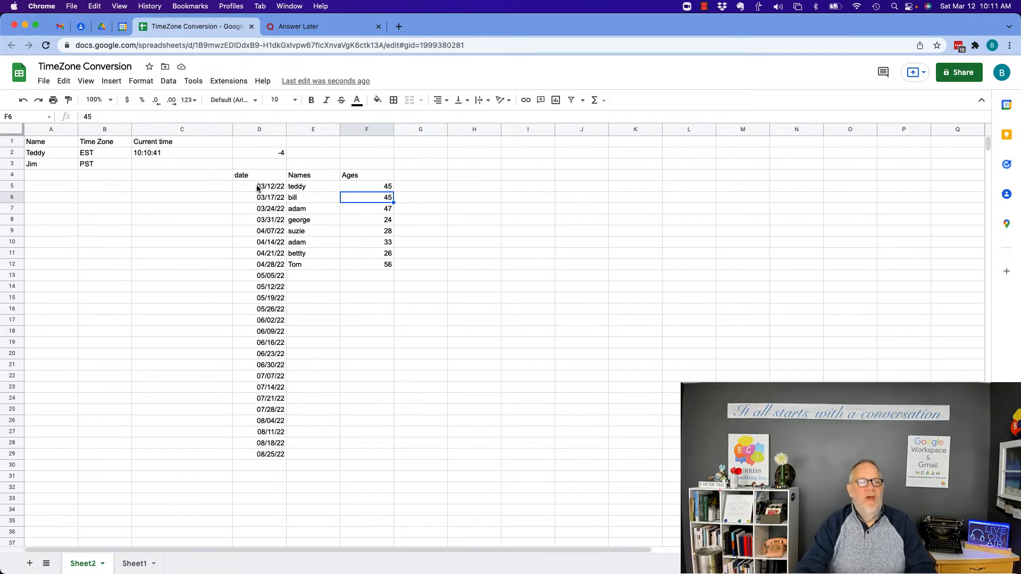
pyautogui.moveTo(215, 242)
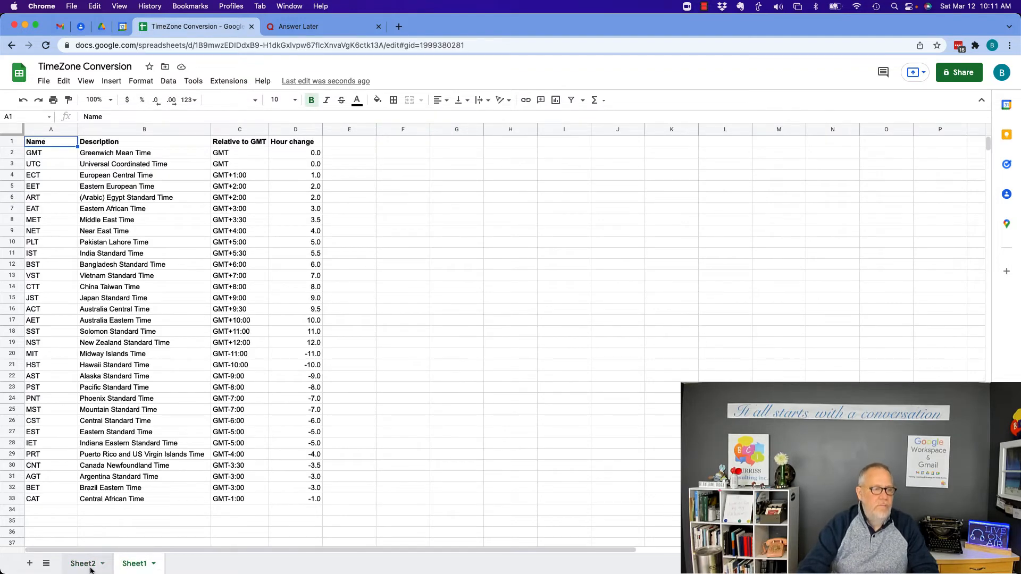
# Switch to Sheet1 and look over its time zone rows, clearing the selection
pyautogui.click(135, 564)
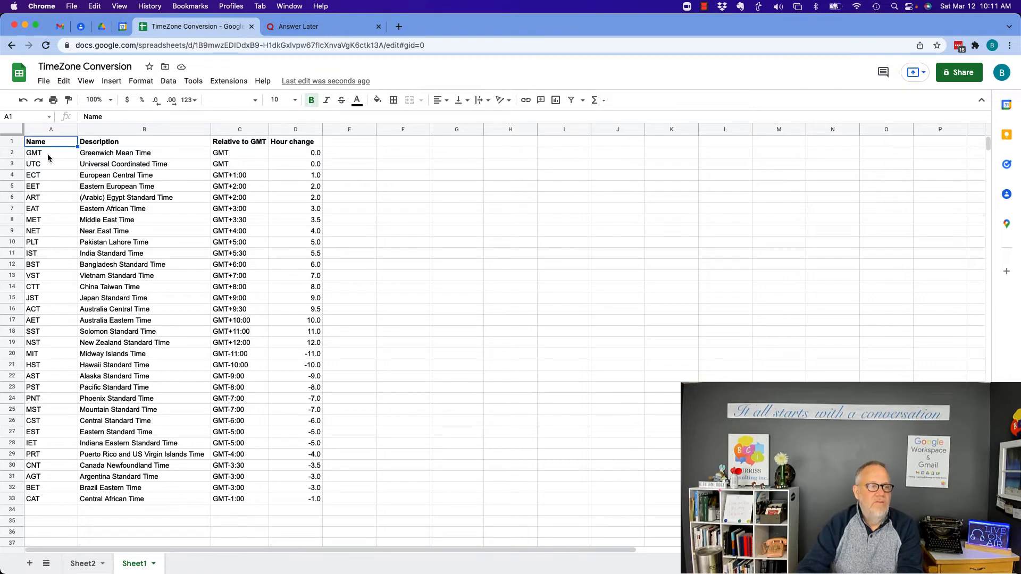
pyautogui.moveTo(34, 152); pyautogui.dragTo(294, 275)
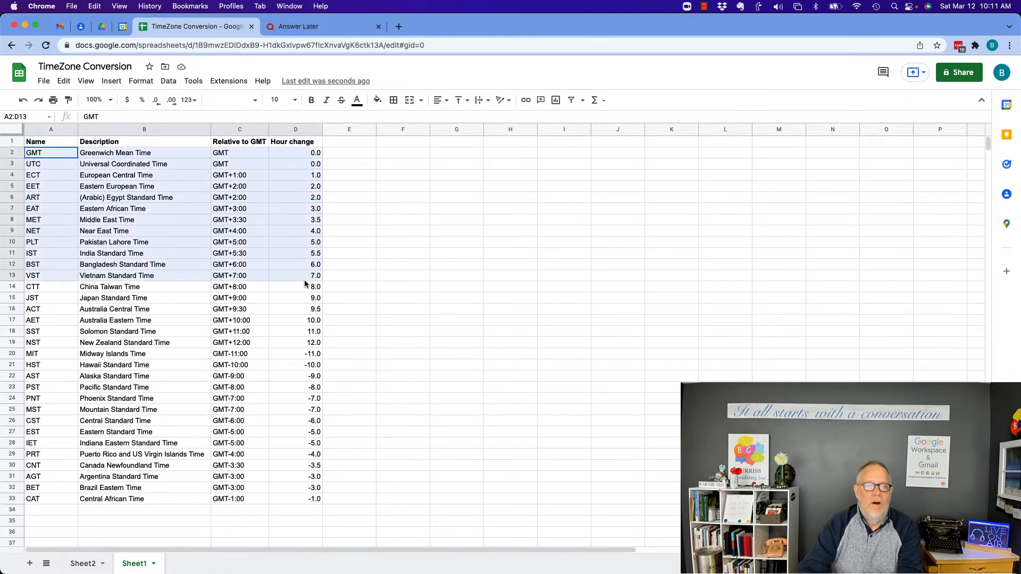
pyautogui.click(349, 274)
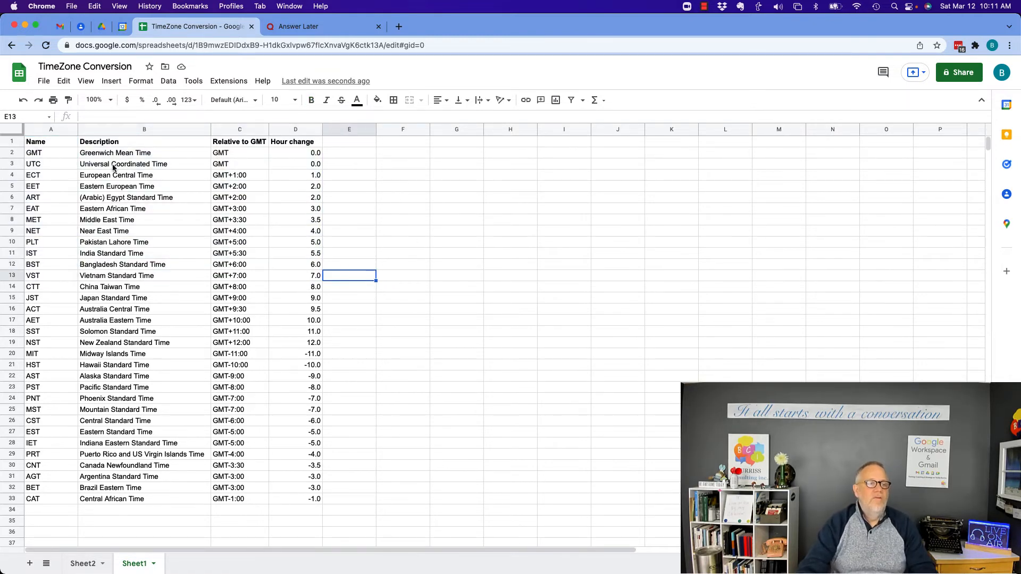
pyautogui.moveTo(439, 298)
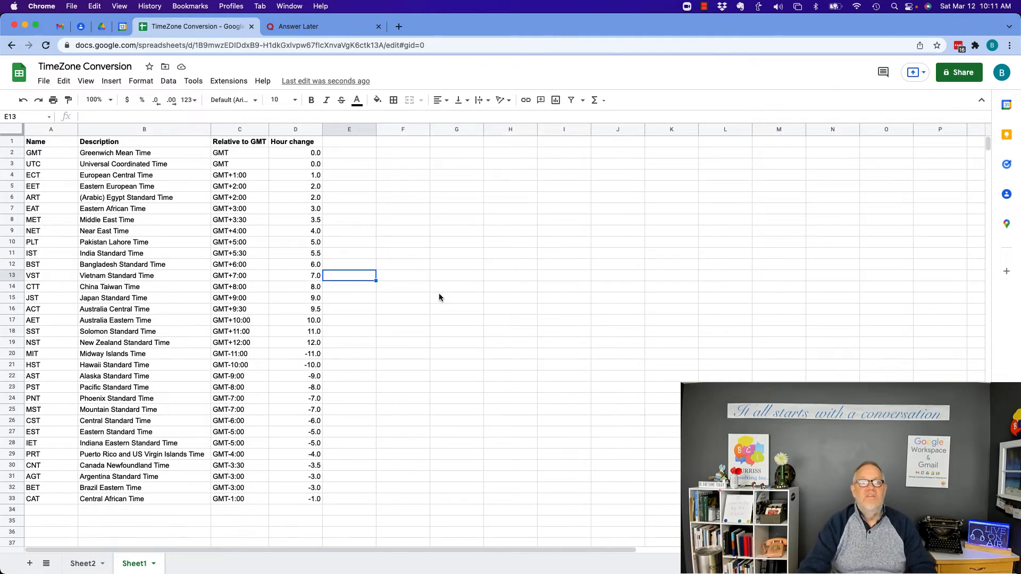
# Protect the entire Sheet1 via Data > Protect sheets and ranges and go to Set permissions
pyautogui.click(167, 81)
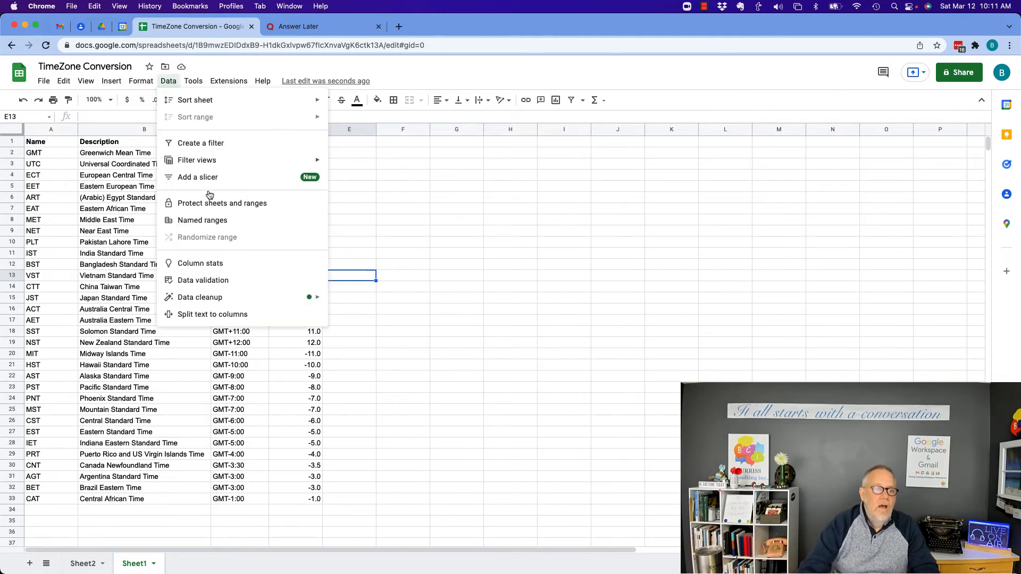
pyautogui.click(221, 203)
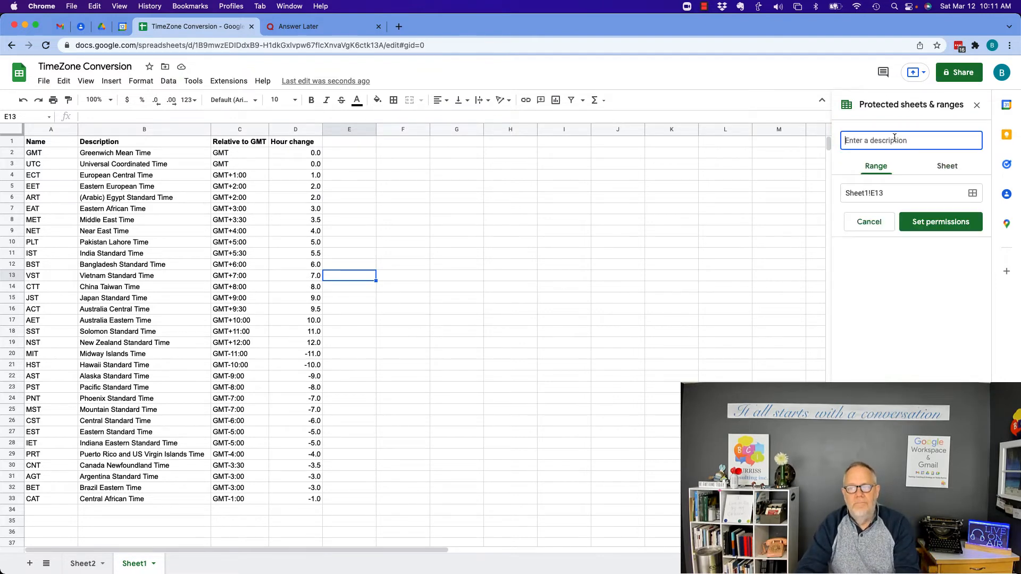
pyautogui.click(946, 166)
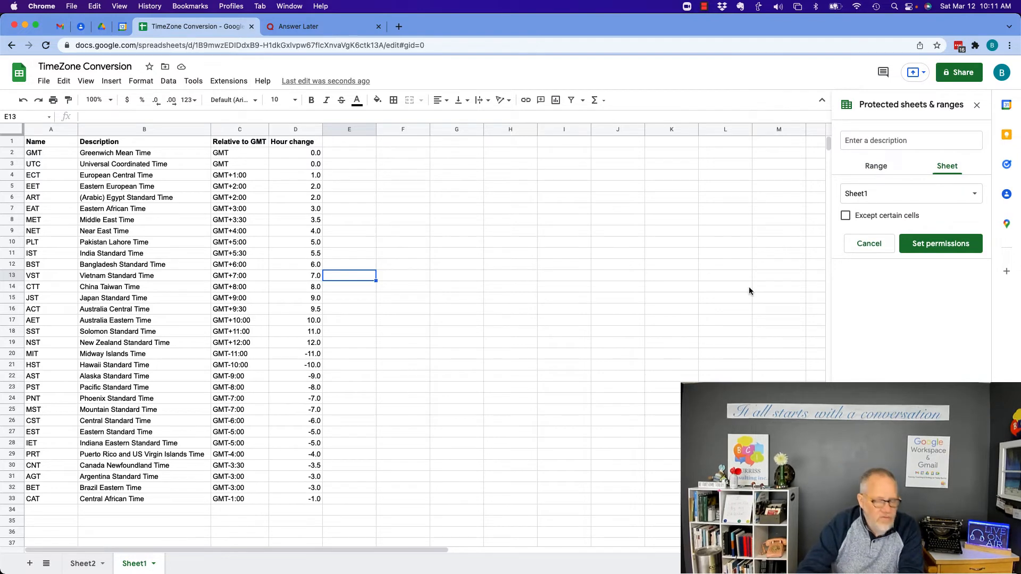
pyautogui.click(908, 194)
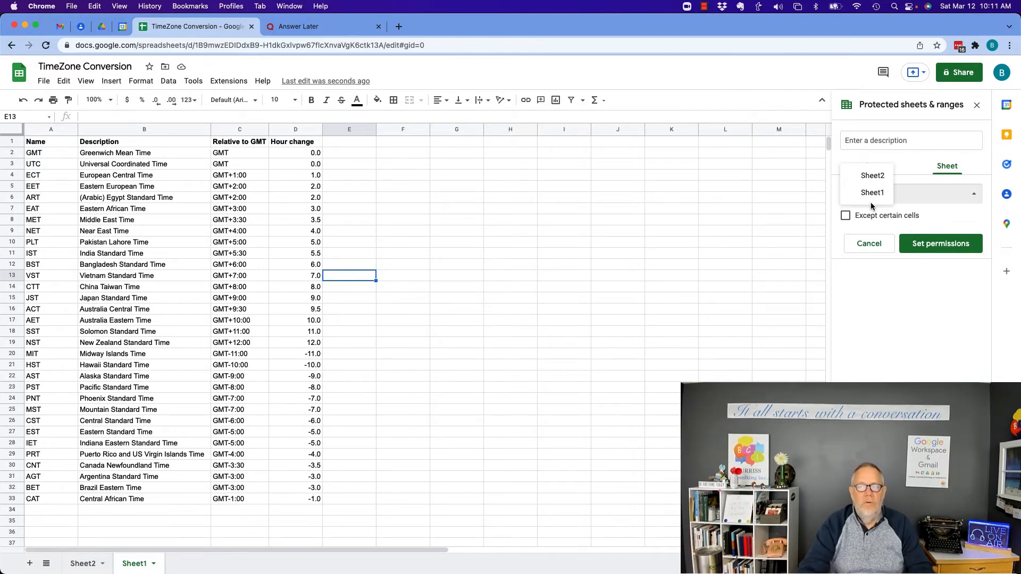
pyautogui.click(871, 192)
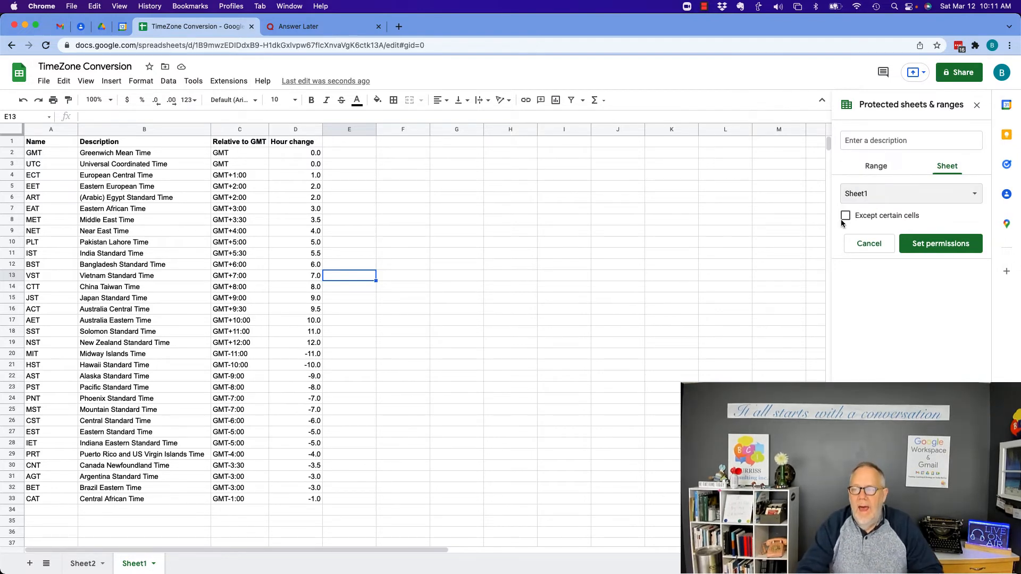
pyautogui.click(939, 243)
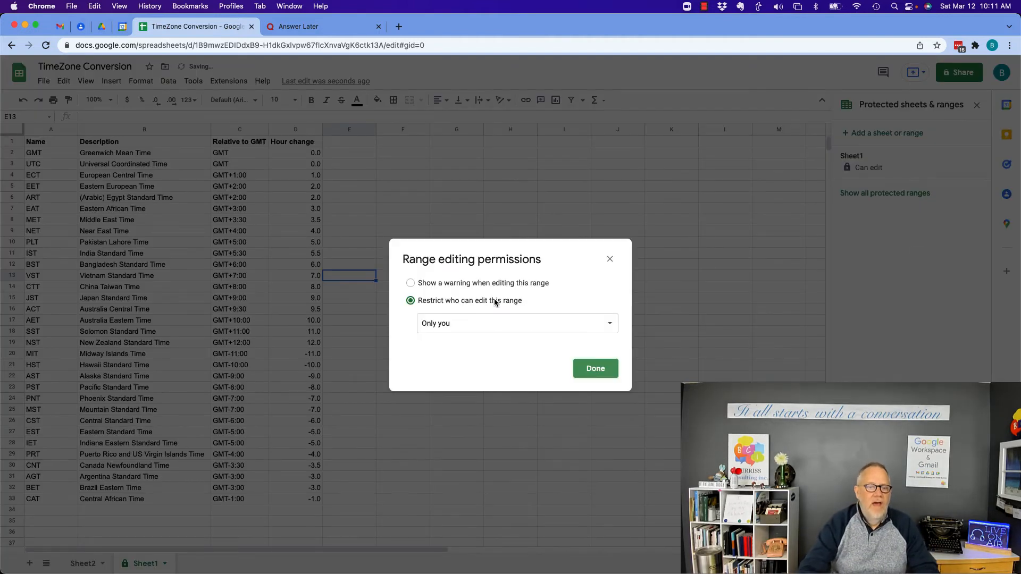
# Make Sheet1 warning-only, cancel a test edit at the Heads up! dialog, and return to Sheet2
pyautogui.click(411, 283)
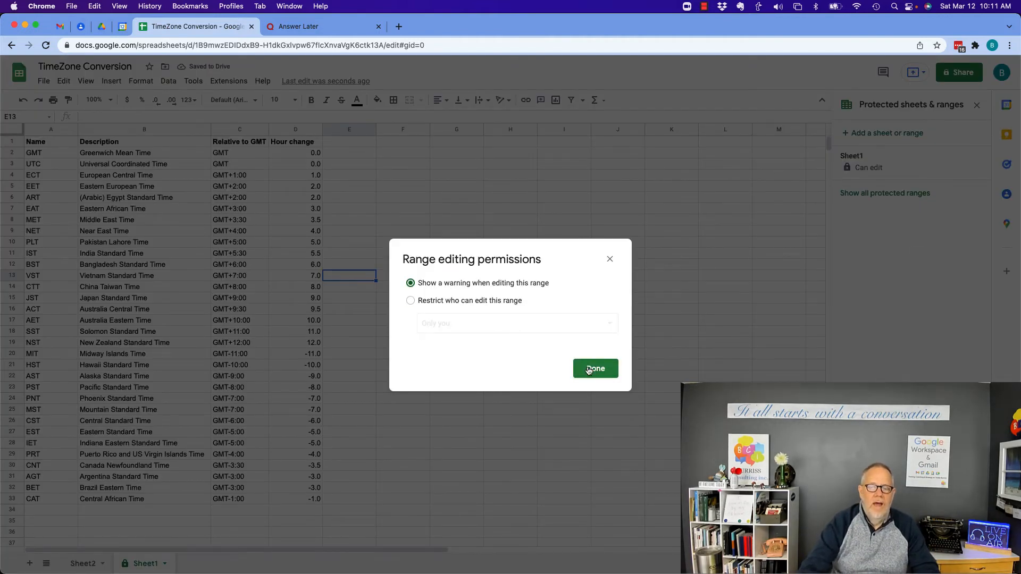
pyautogui.click(595, 369)
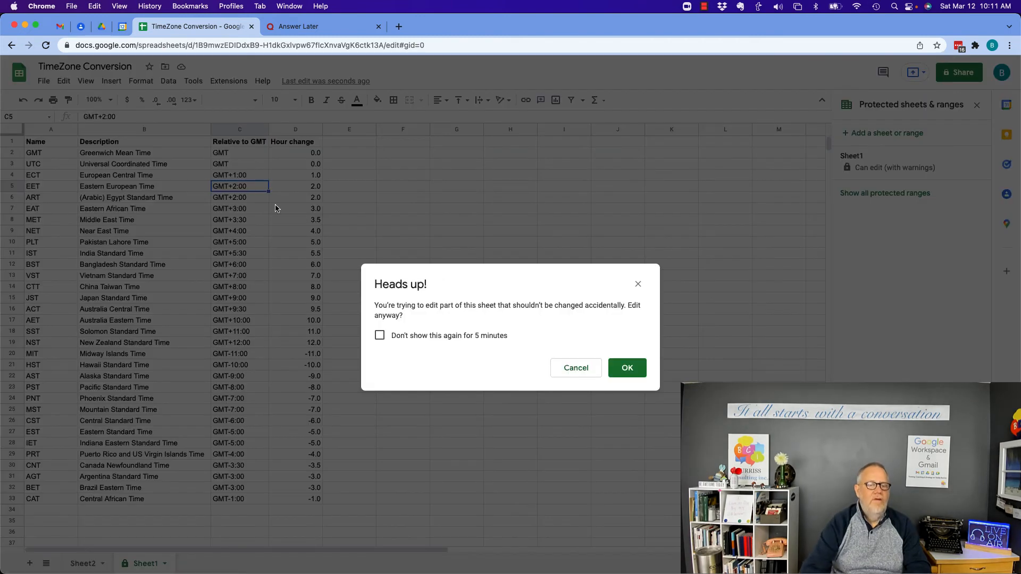
pyautogui.click(575, 368)
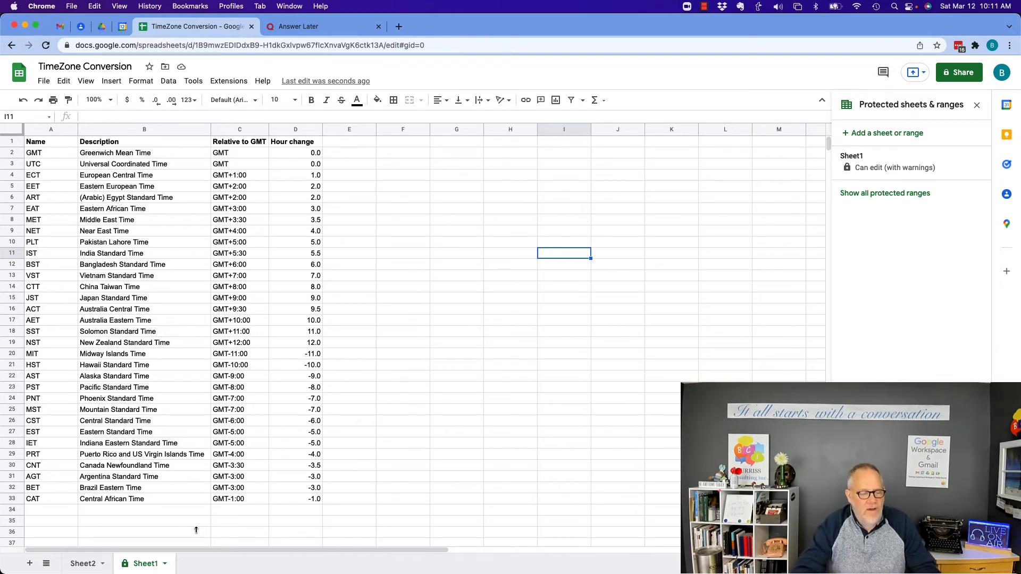
pyautogui.click(83, 564)
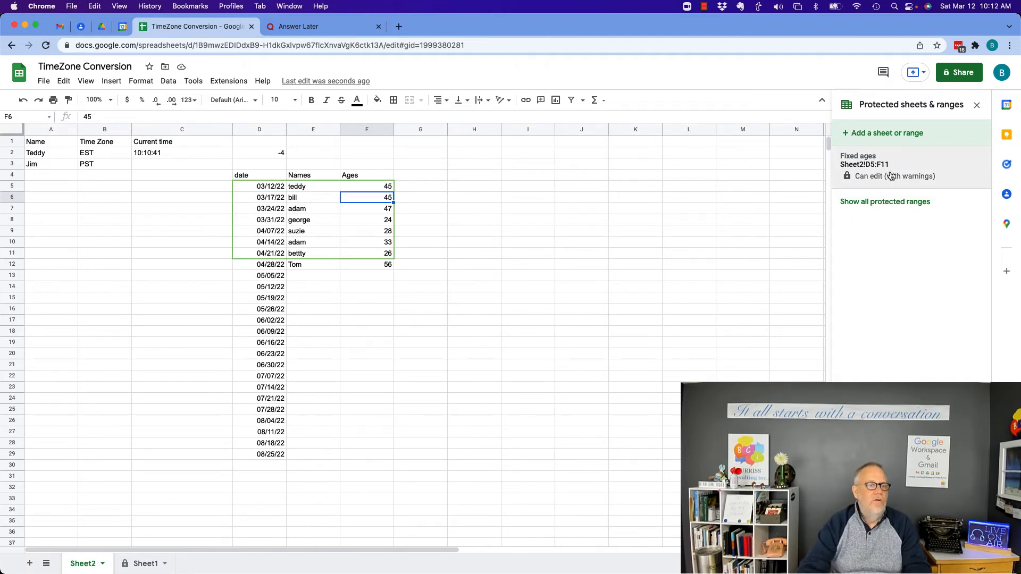
# Edit the Fixed ages protected range to span D5:F30 and save it with Done
pyautogui.write('w')
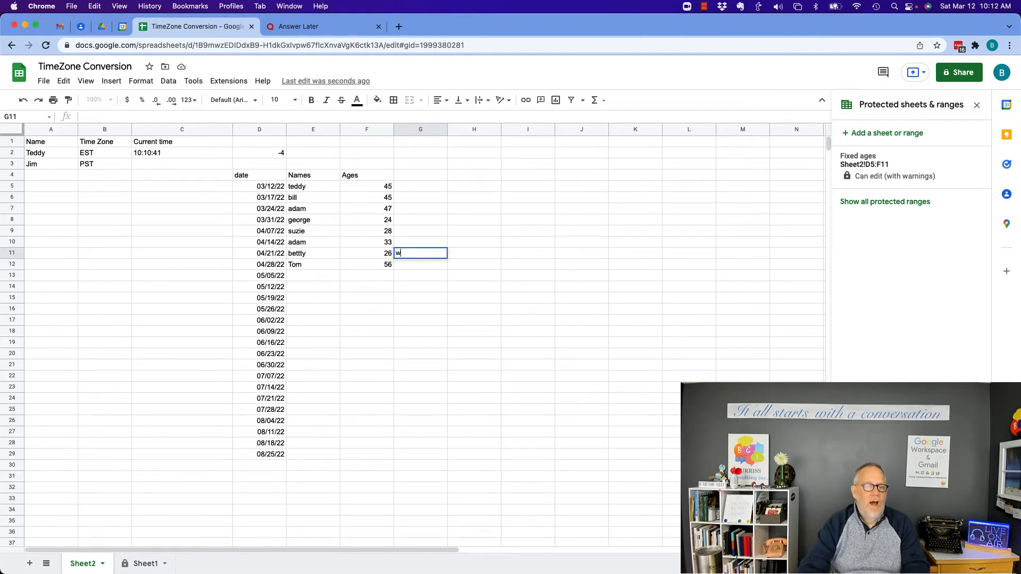
pyautogui.write('dfgssdfg')
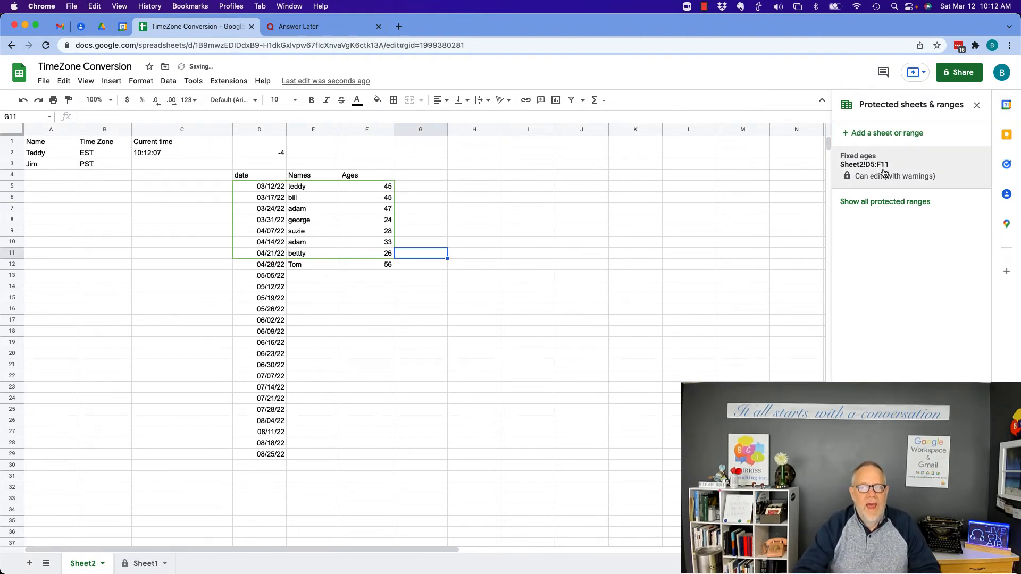
pyautogui.click(864, 163)
pyautogui.write('Sheet2!D5:F30')
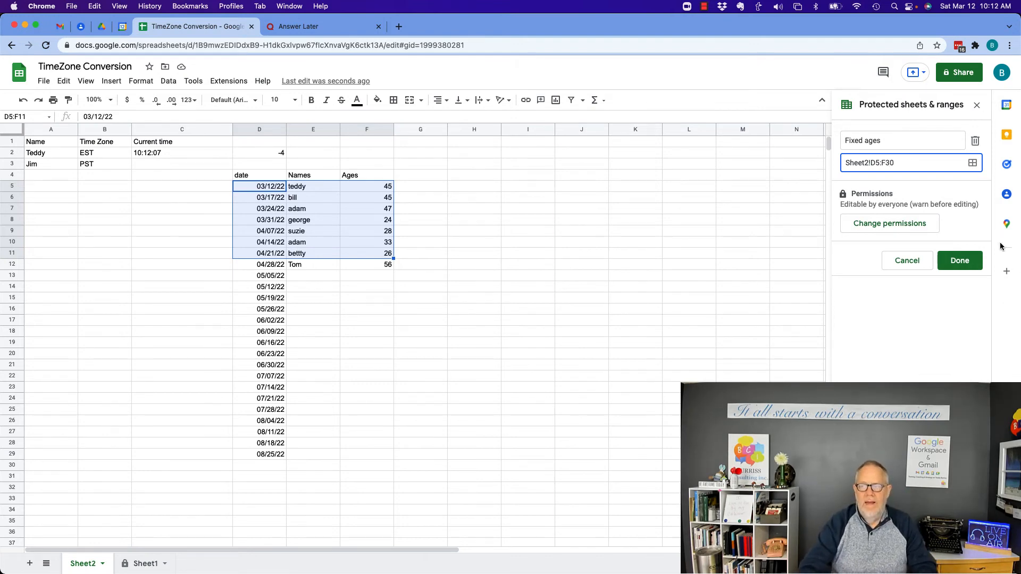
pyautogui.click(958, 259)
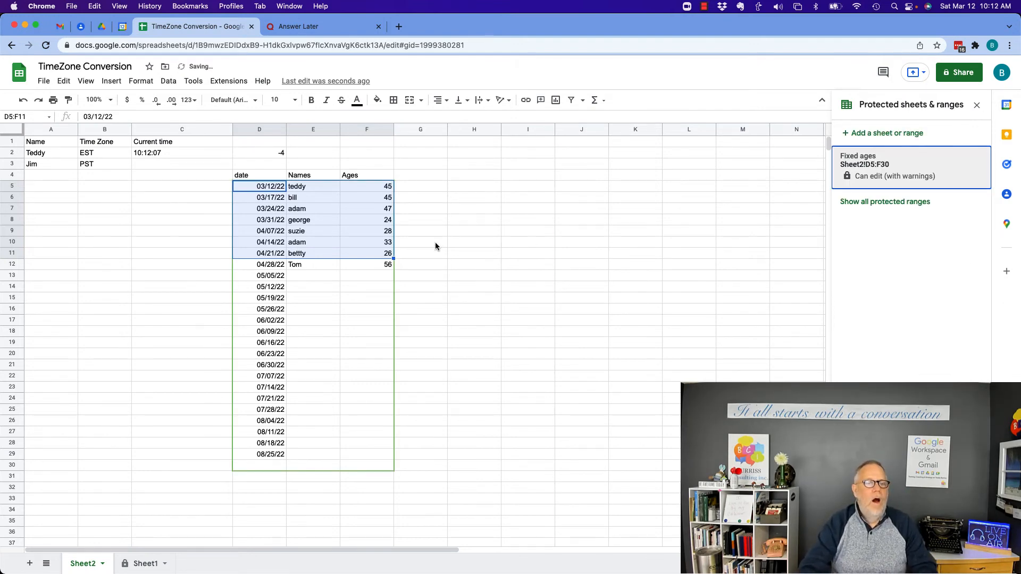